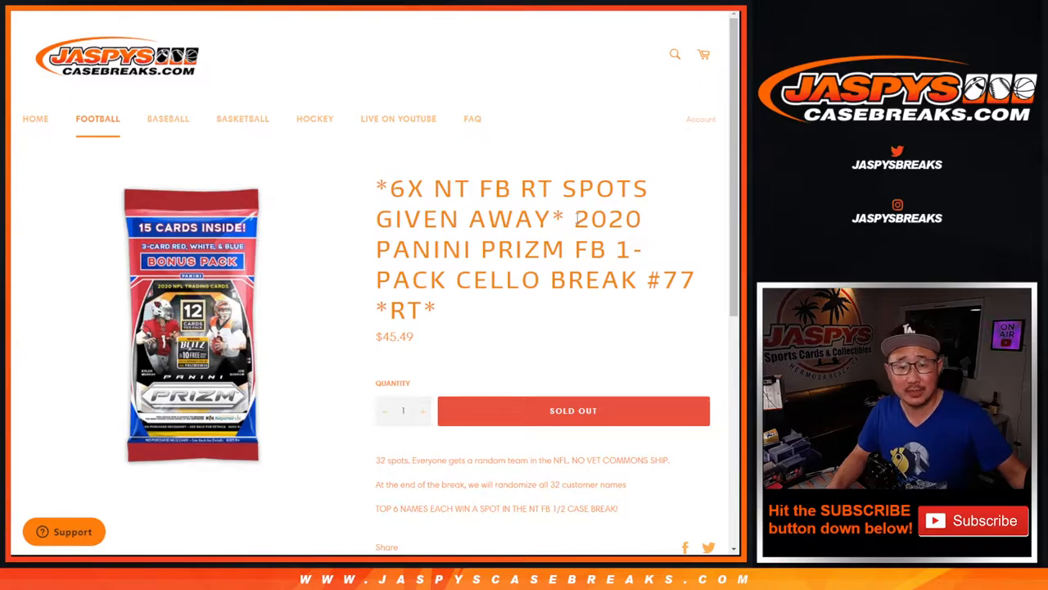
- Shuffle the 32 NFL teams with RANDOM.ORG's List Randomizer and place them beside the names
double_click(396, 189)
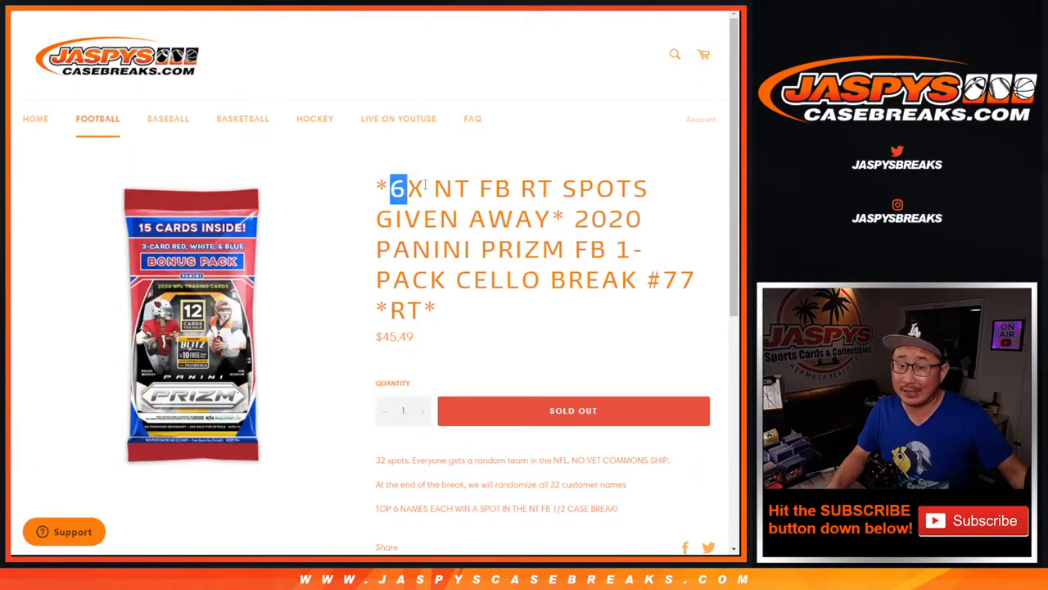
scroll(down, 3)
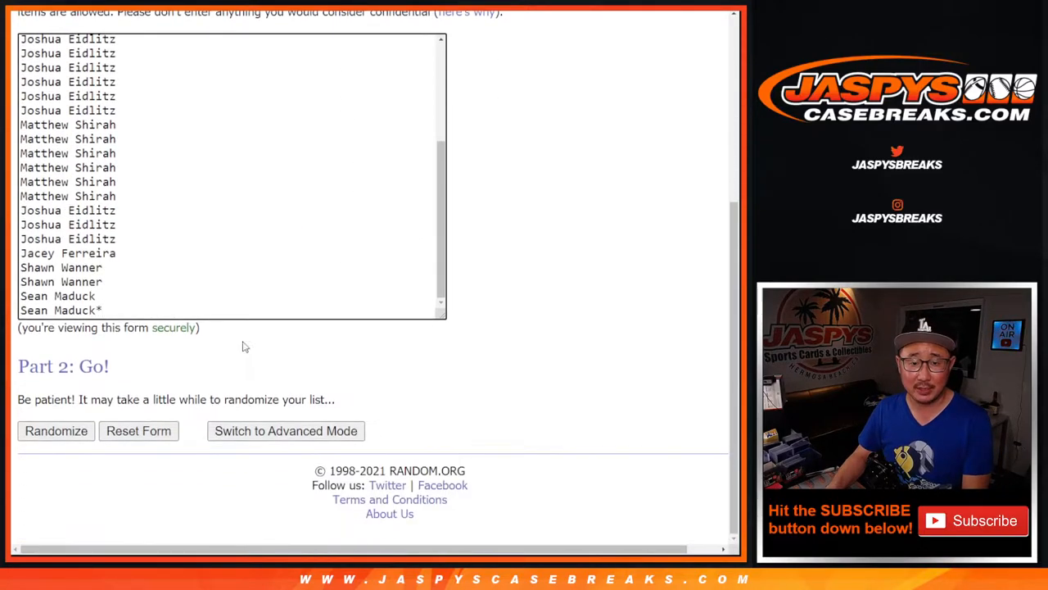
click(56, 430)
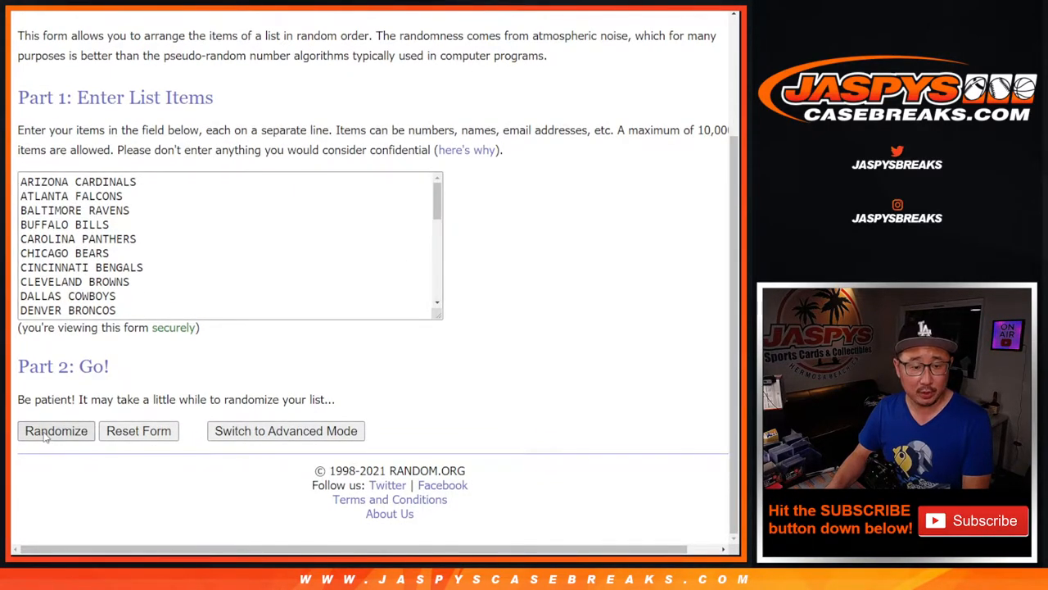
click(56, 430)
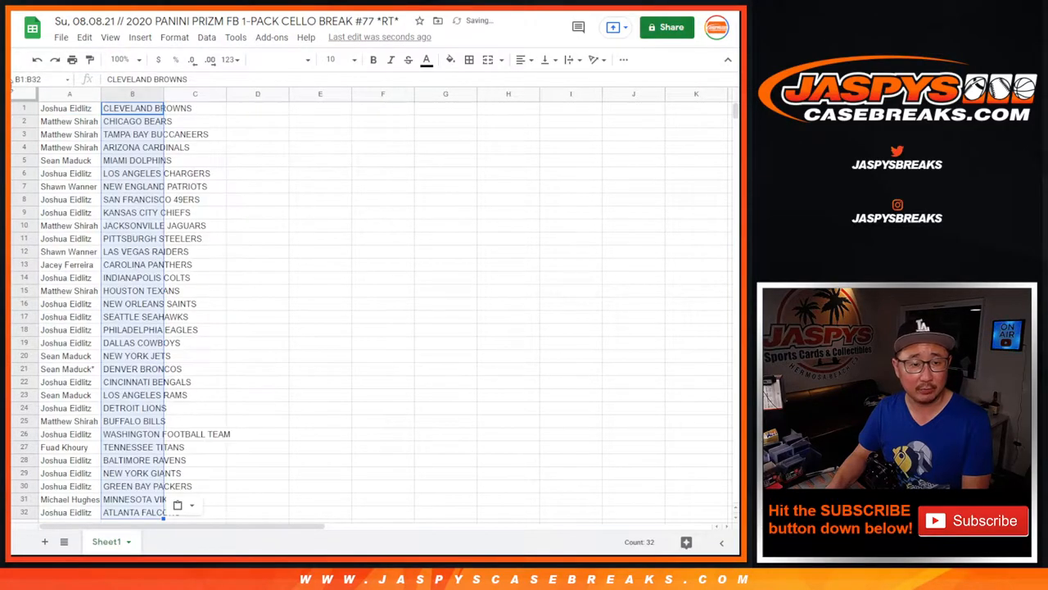
- Set all the sheet text to Roboto Mono and enlarge the zoom
click(279, 59)
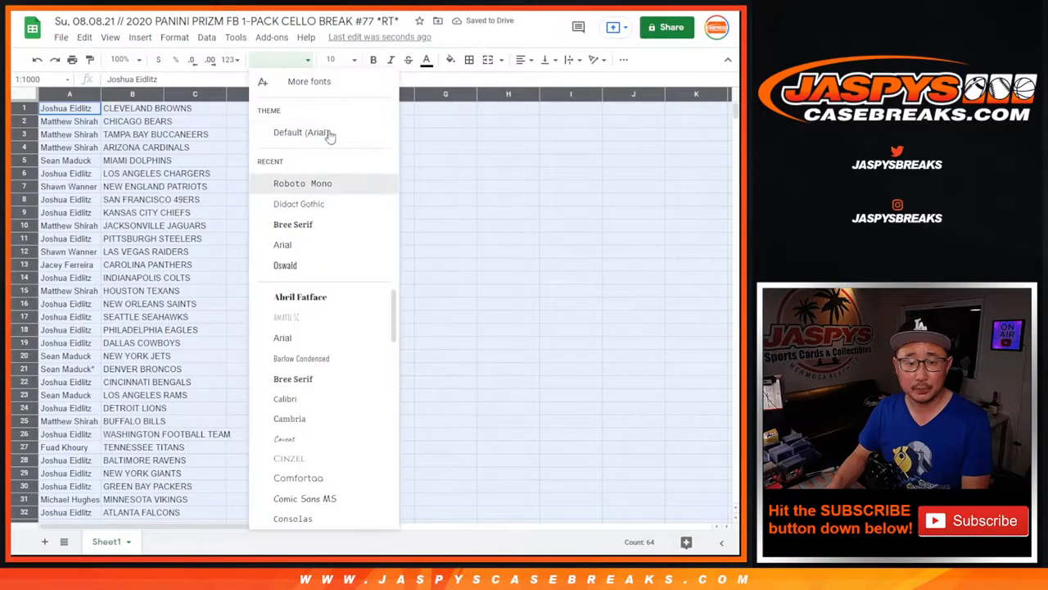
click(302, 182)
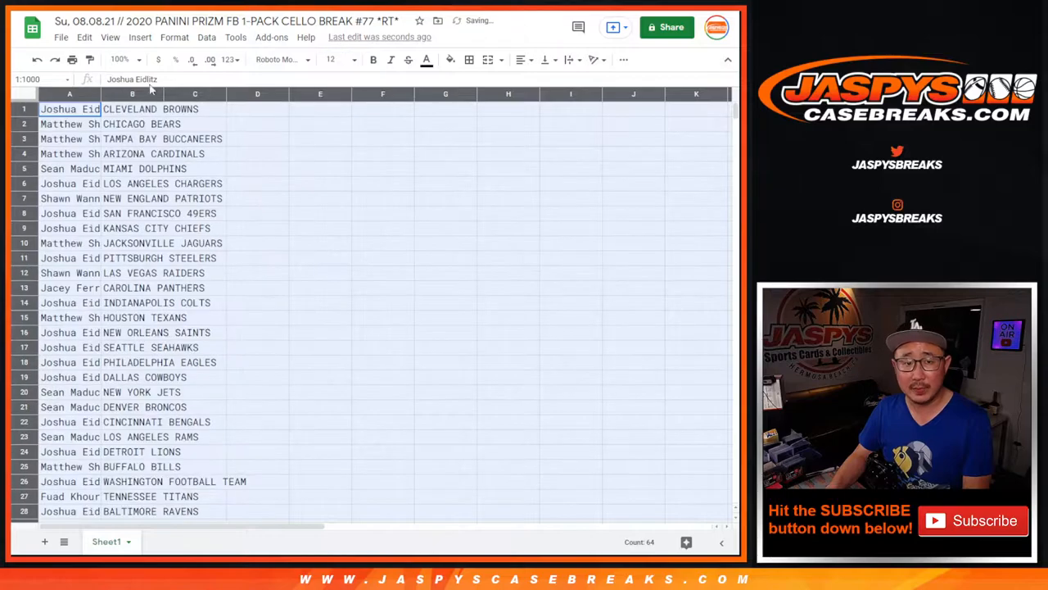
click(122, 59)
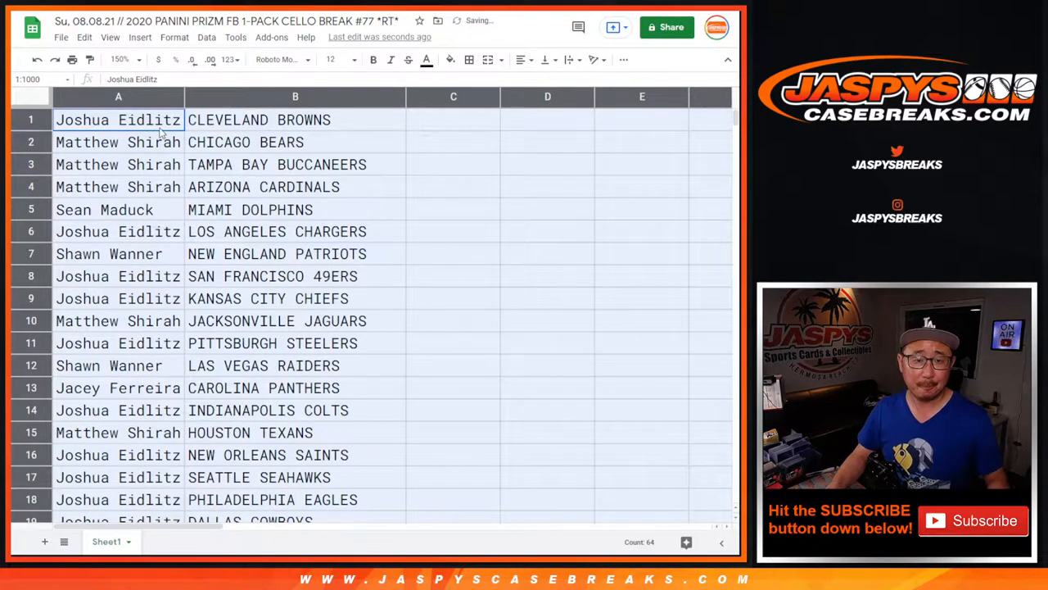
- Select the name-and-team rows, zoom out to show all 32, and add all borders
drag(119, 120, 294, 455)
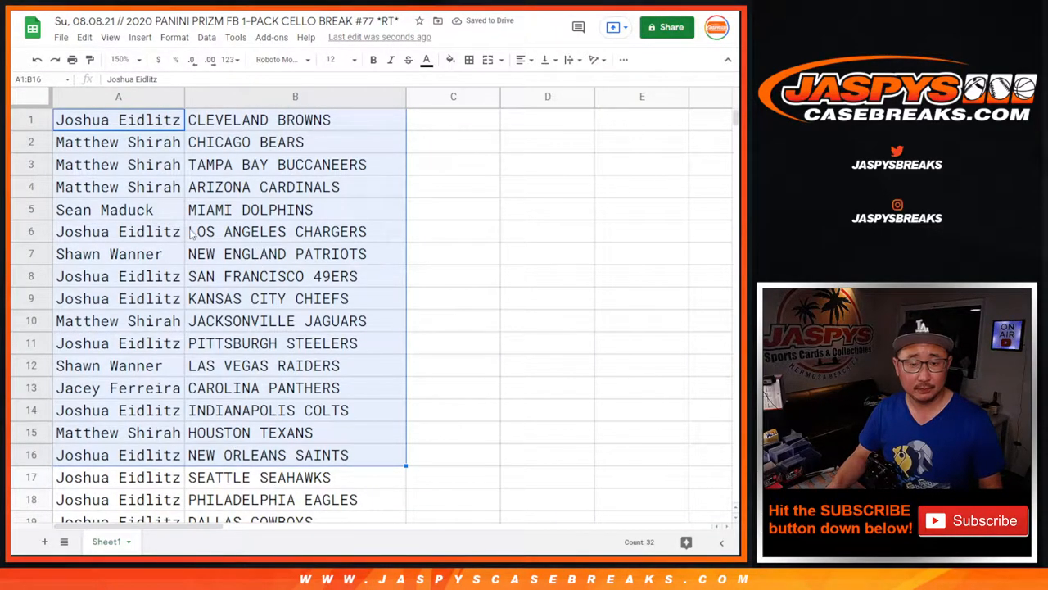
scroll(down, 3)
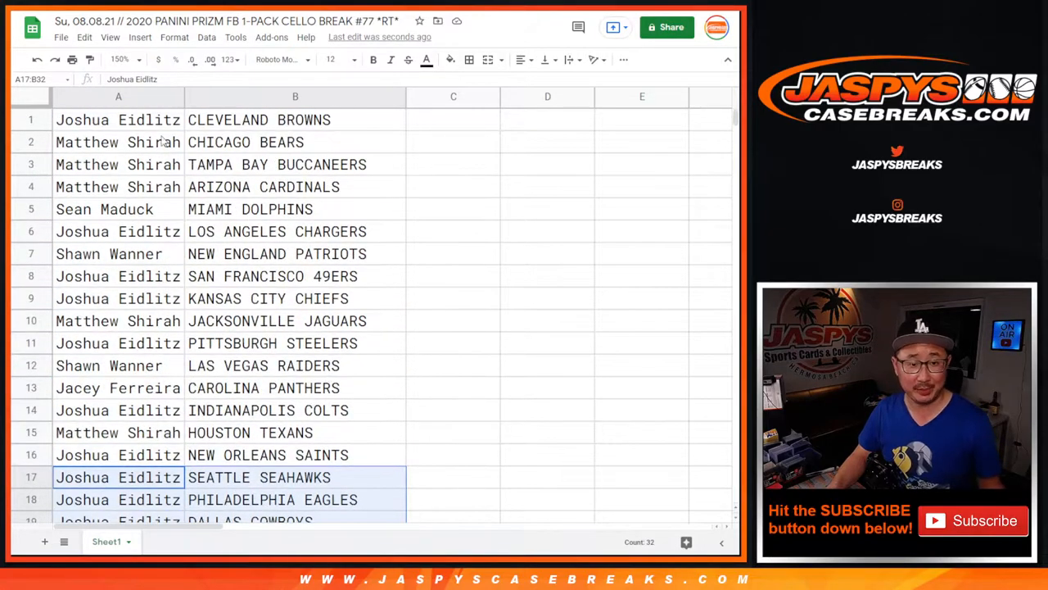
click(119, 59)
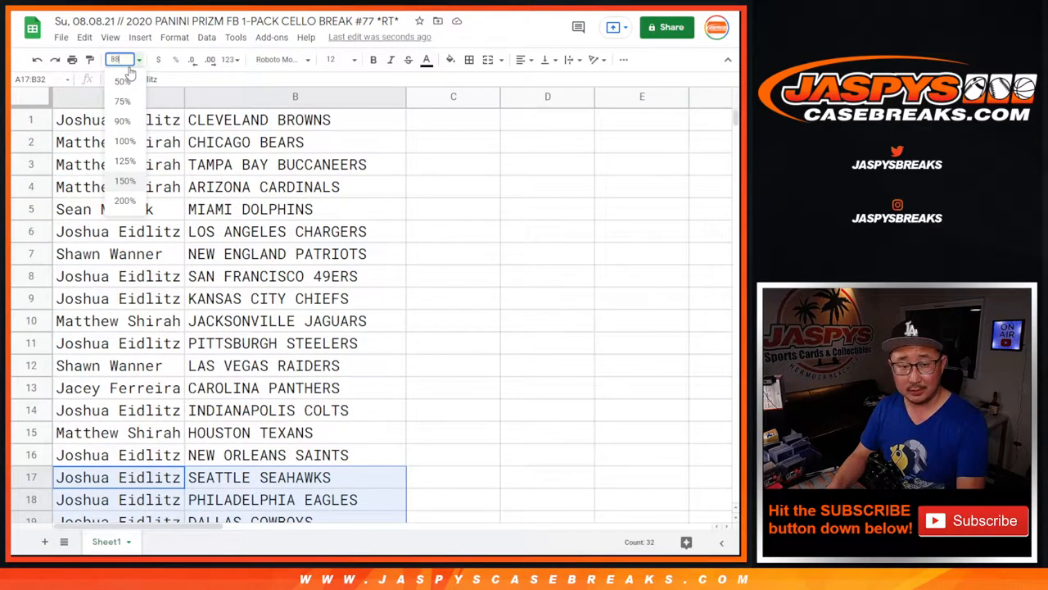
click(206, 36)
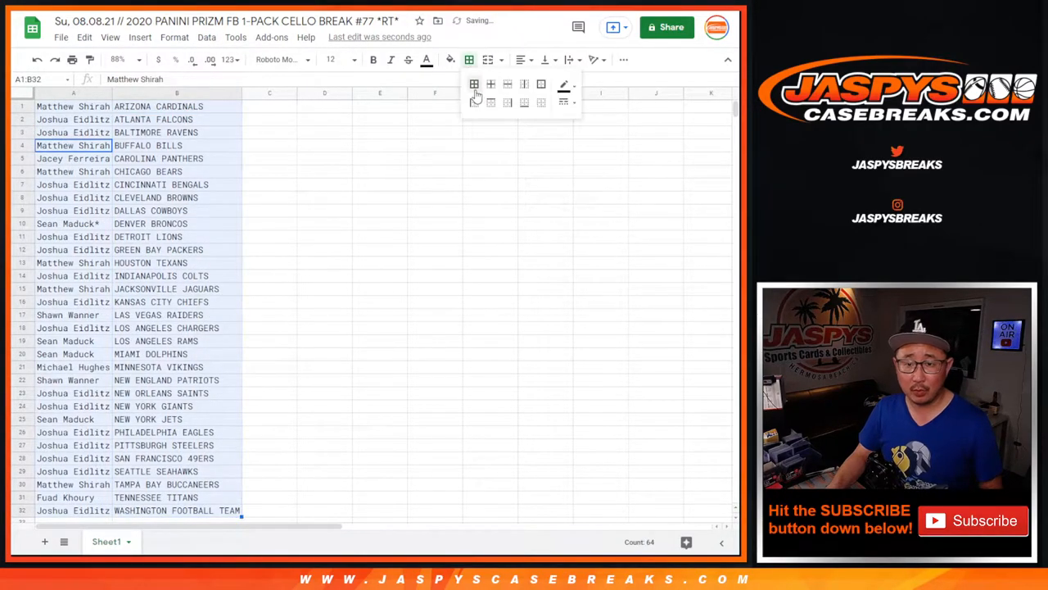
click(490, 84)
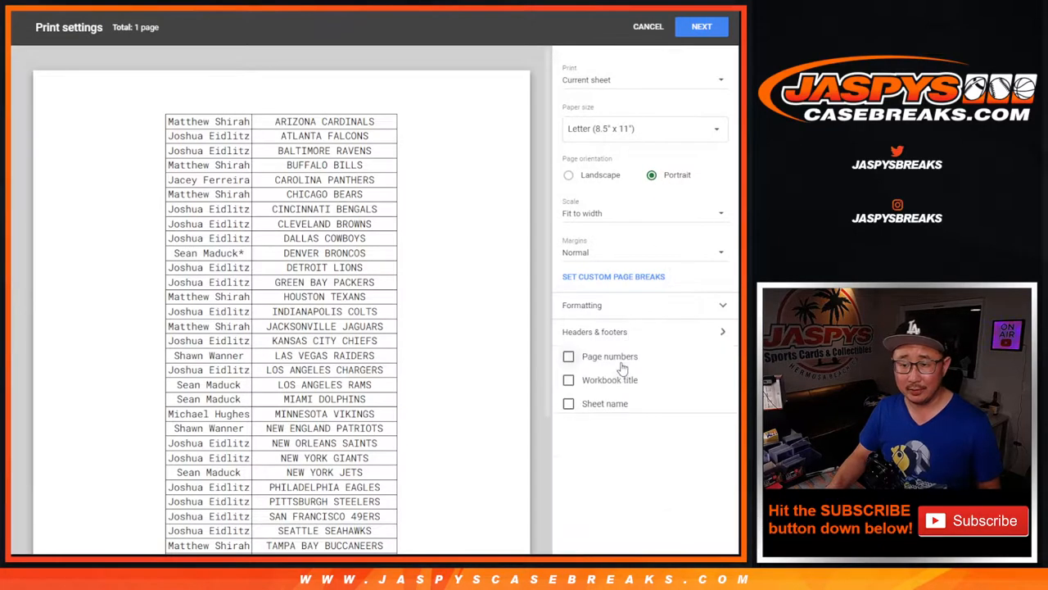
- Add the workbook title as the print header and send the sheet to Chrome print
click(701, 27)
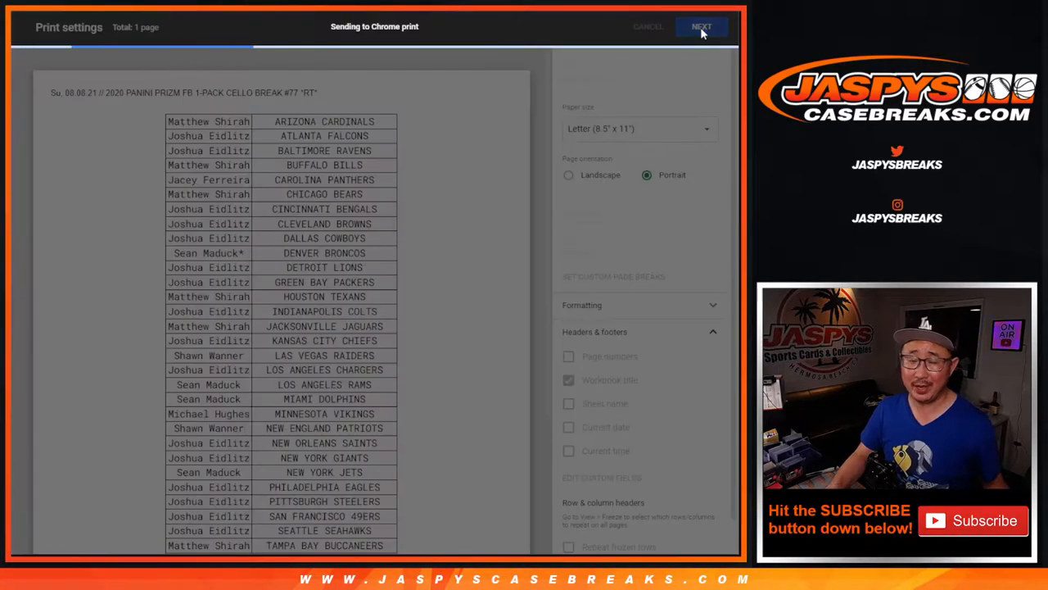
click(701, 27)
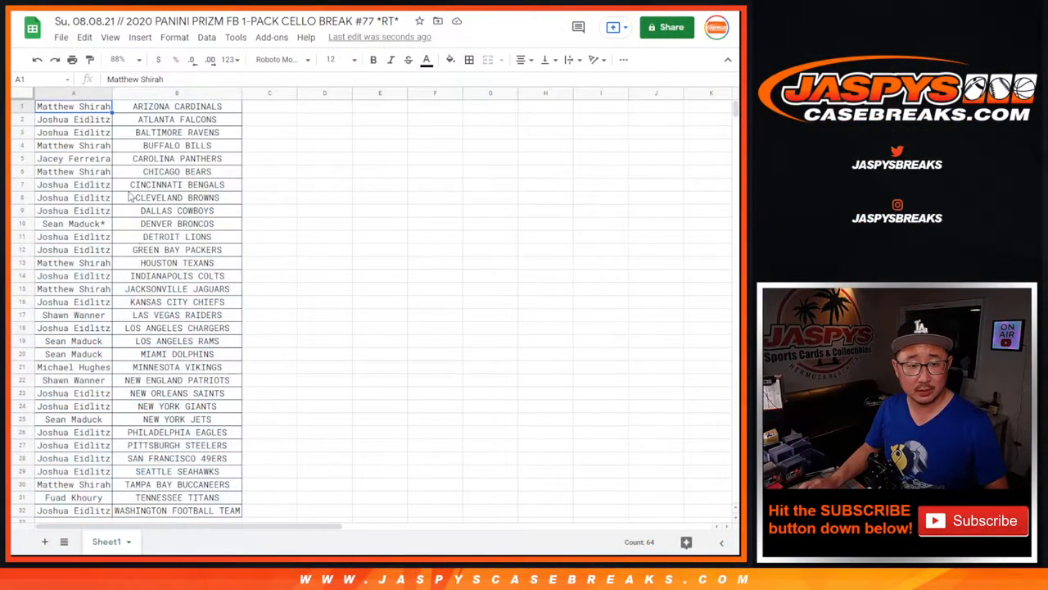
- Roll the two virtual dice in RANDOM.ORG's Dice Roller
click(73, 92)
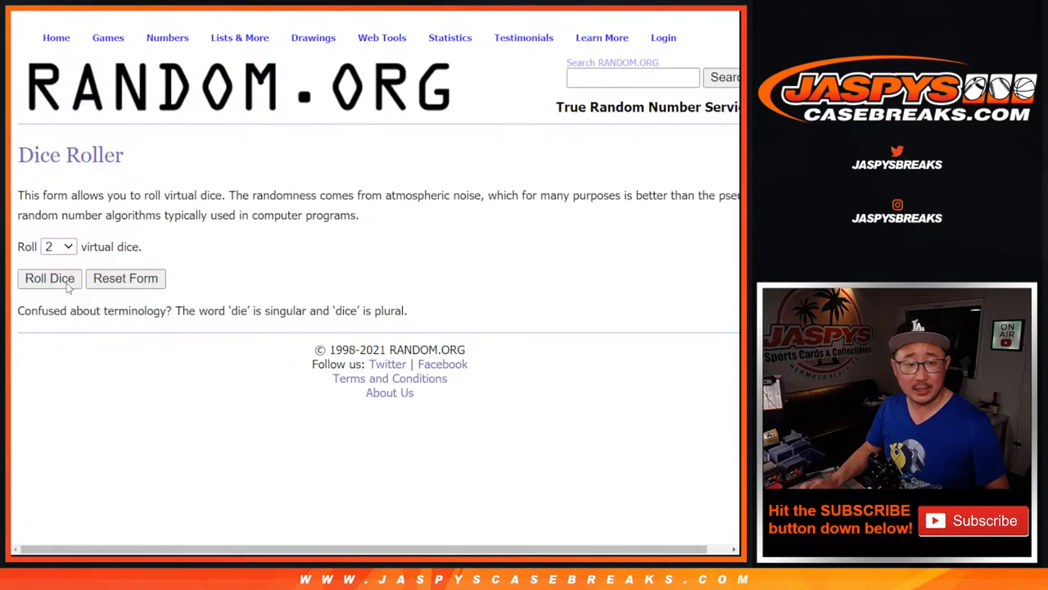
click(49, 278)
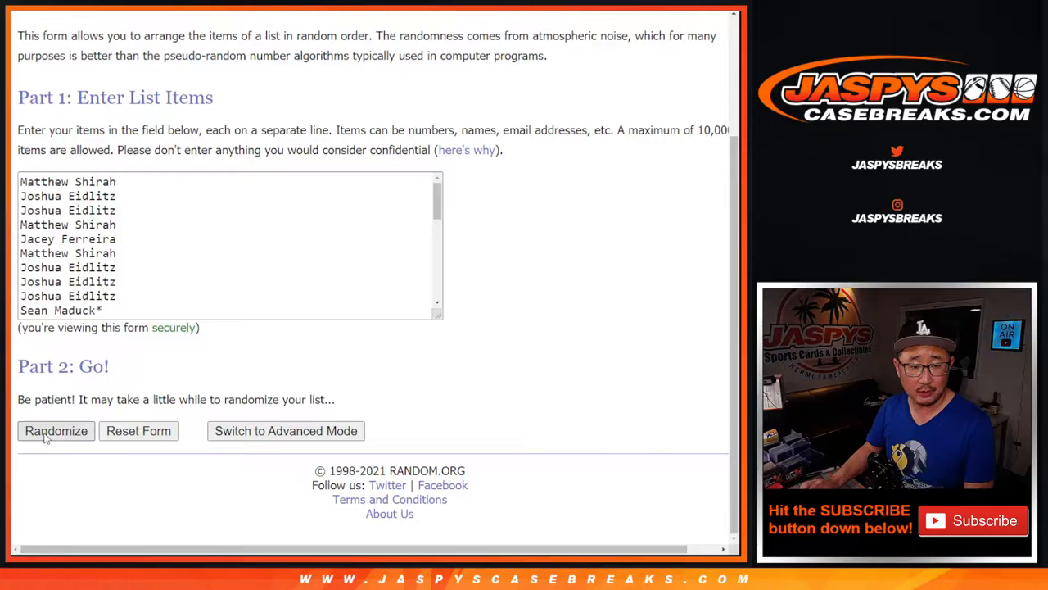
click(55, 430)
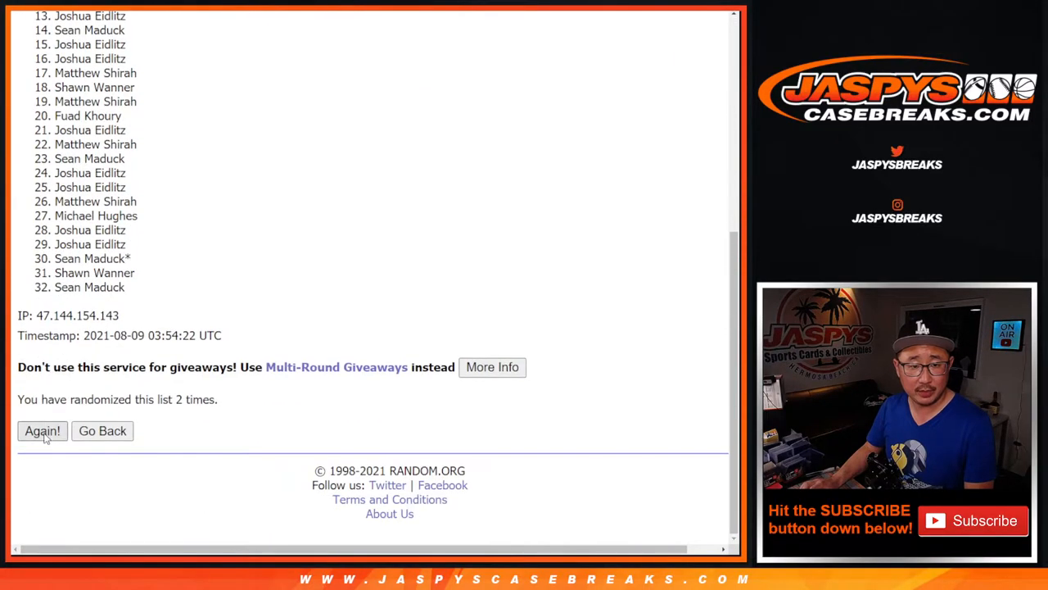
click(41, 431)
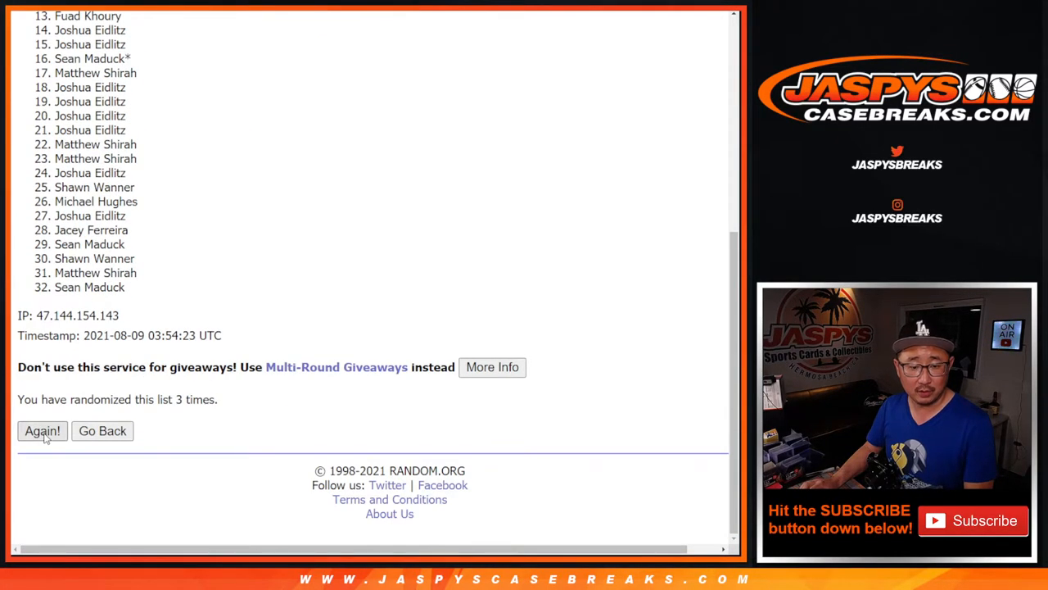
click(41, 430)
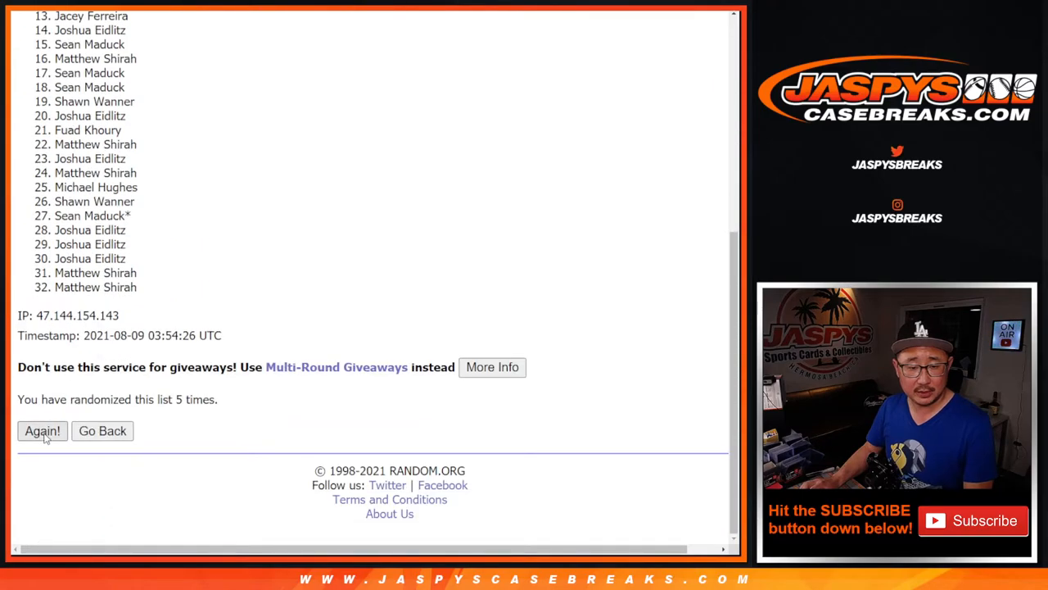
click(42, 431)
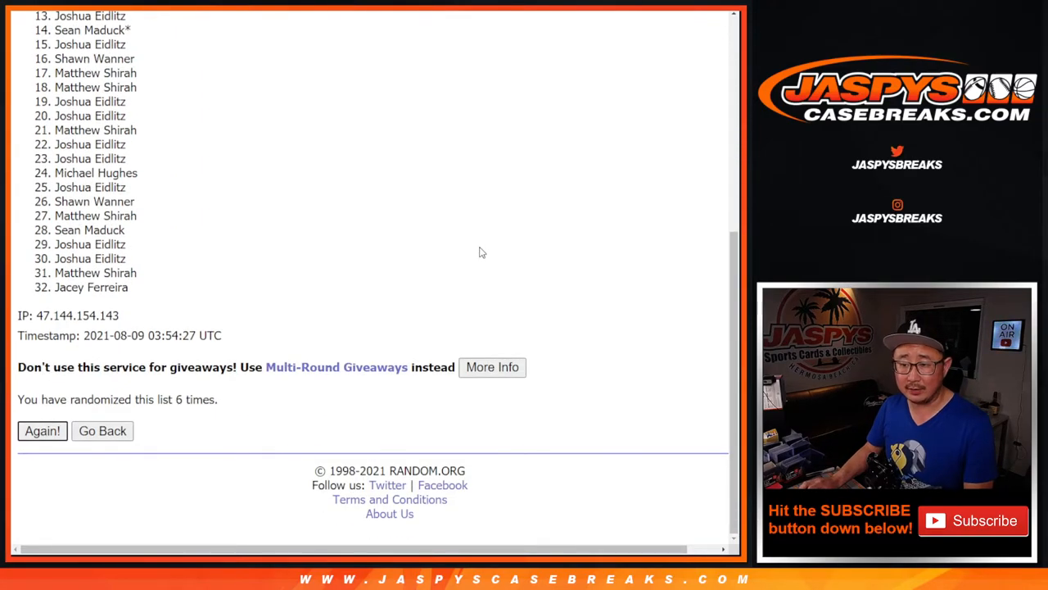
click(42, 430)
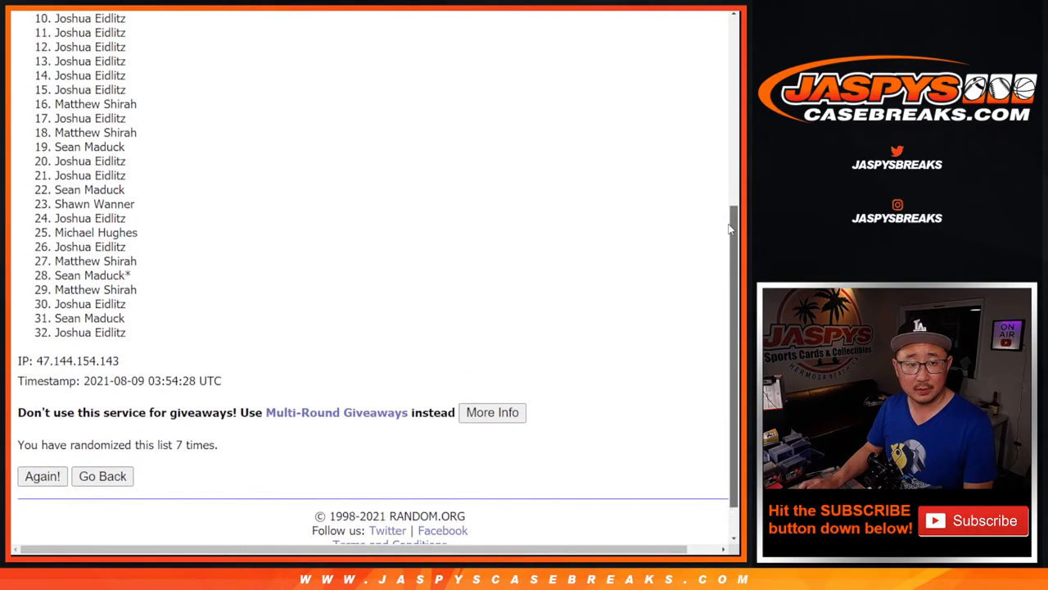
scroll(down, 3)
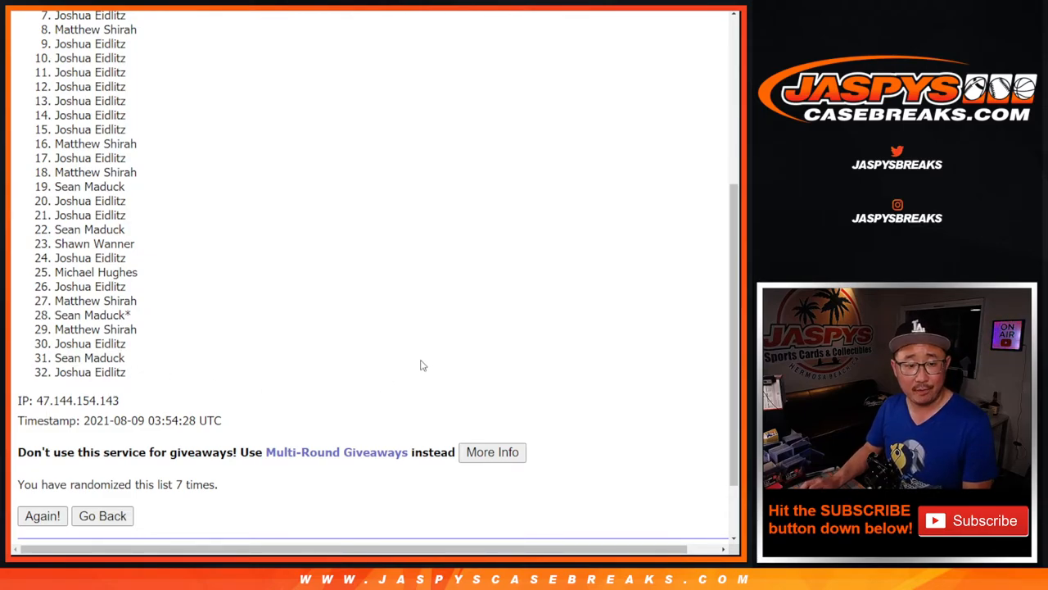
mouse_move(718, 262)
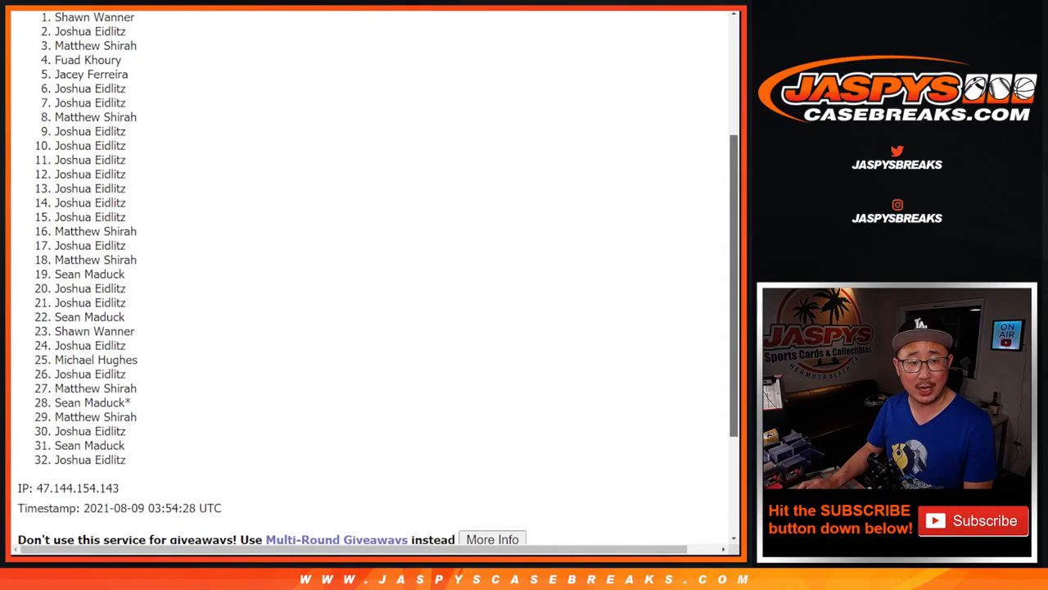
drag(54, 17, 86, 46)
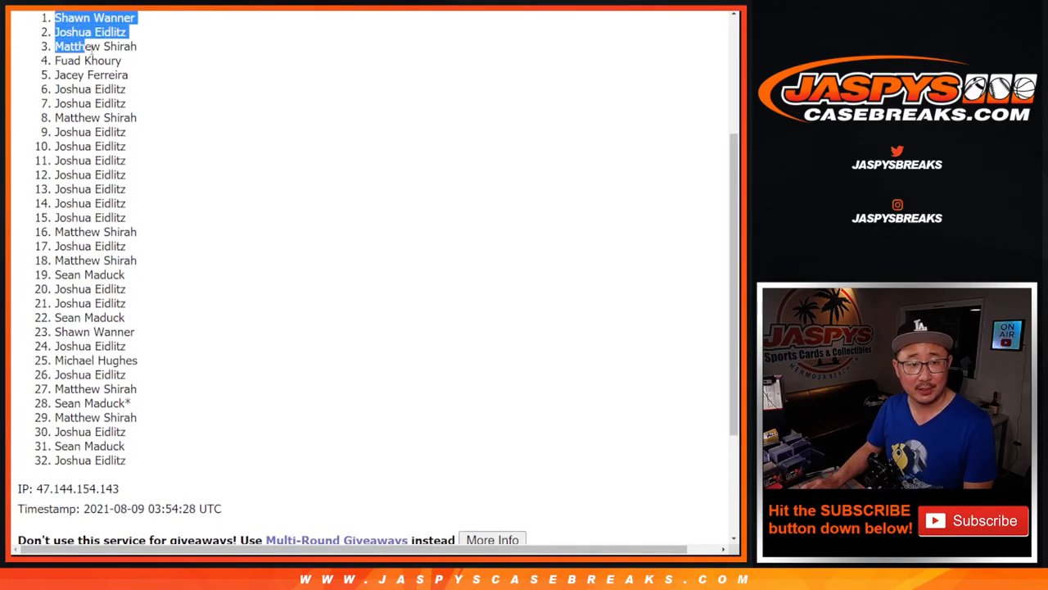